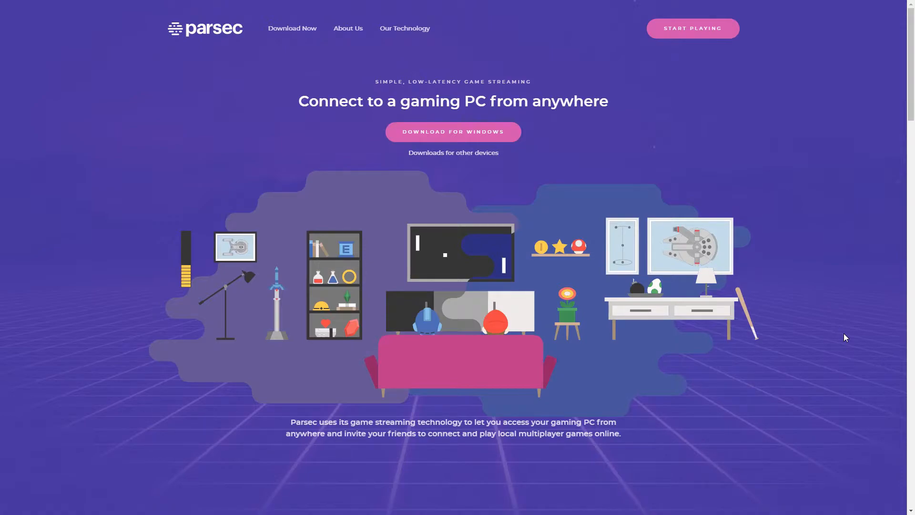
mouse_move(644, 189)
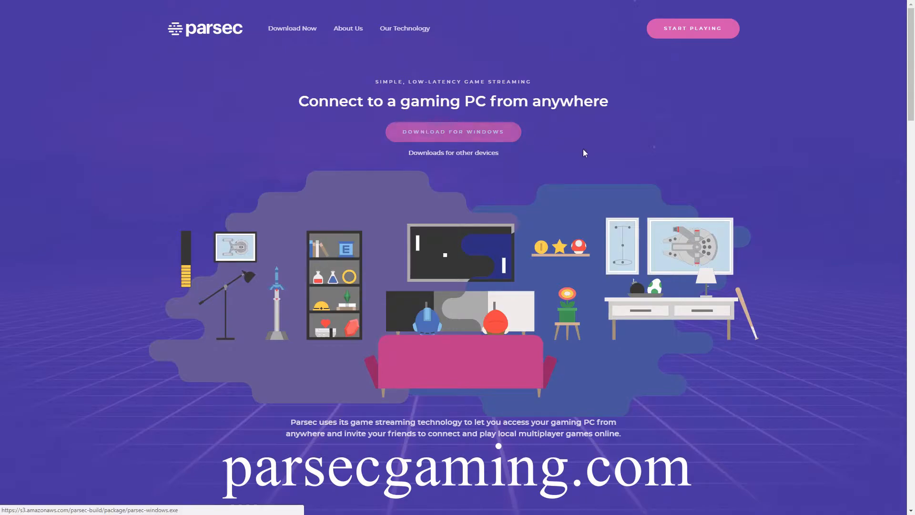
Step: Start downloading parsec-windows.exe from parsecgaming.com's 'Download for Windows' button
click(453, 132)
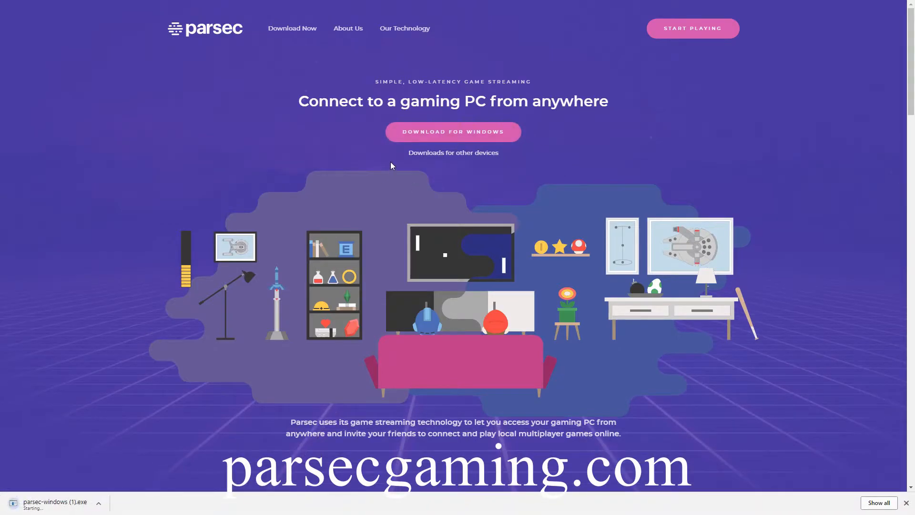
mouse_move(319, 399)
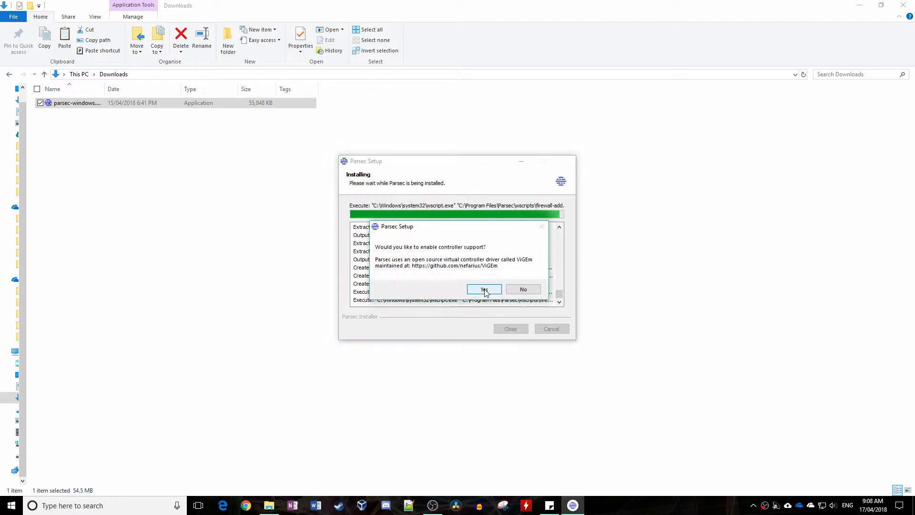
Step: Accept controller support in Parsec Setup so the virtual controller driver installs
click(484, 289)
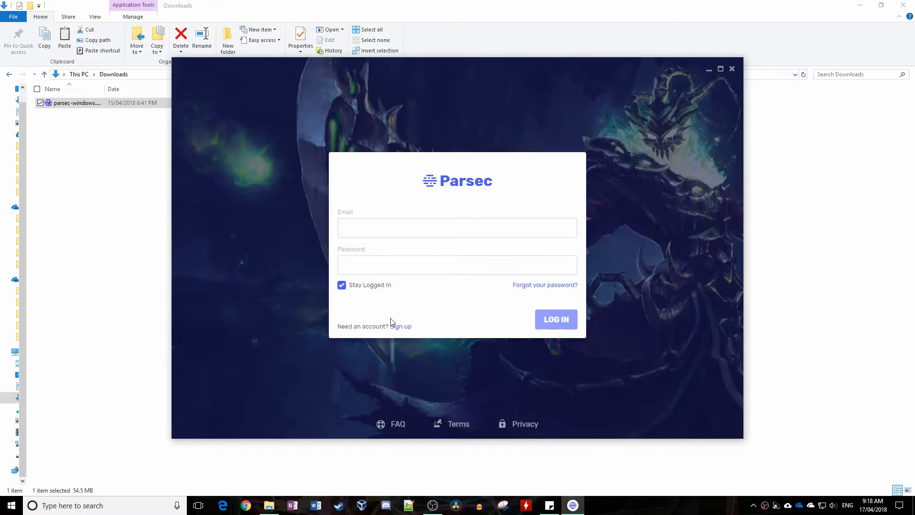
Step: Back out of the sign-up form and log in with the existing account's email and password
click(400, 325)
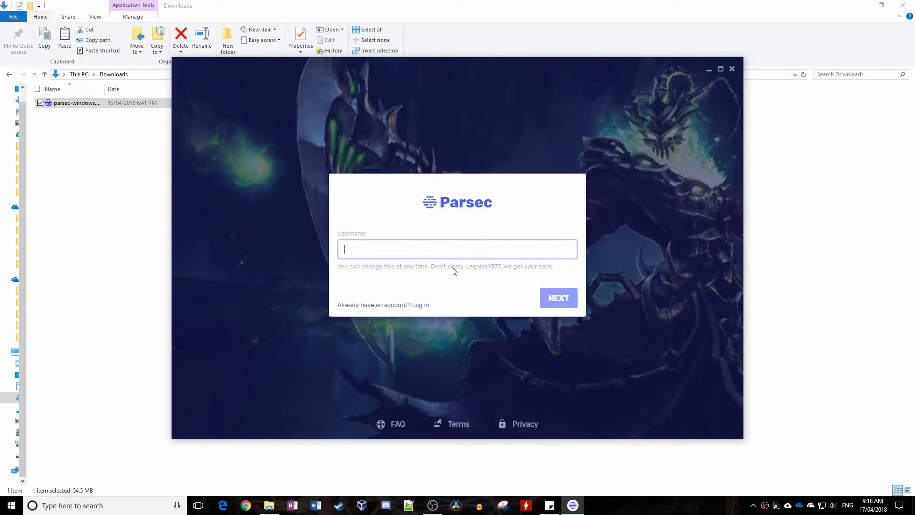
mouse_move(410, 312)
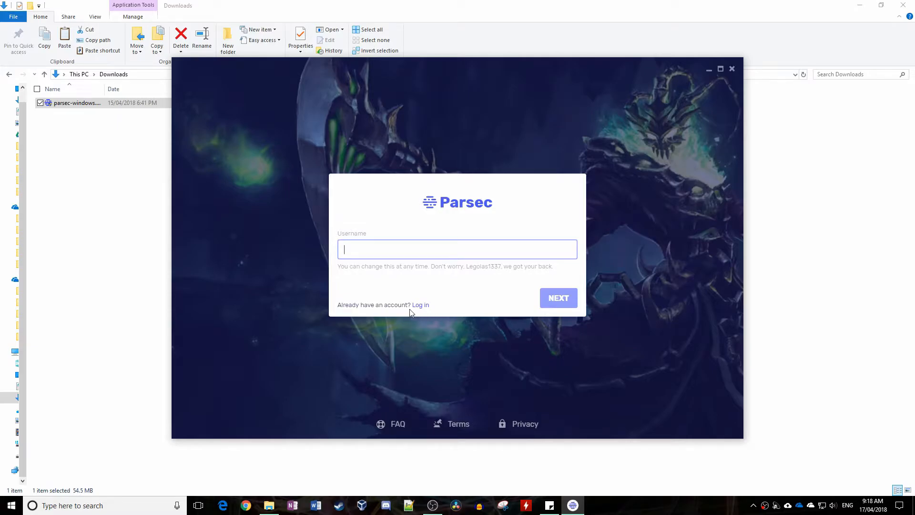
click(420, 304)
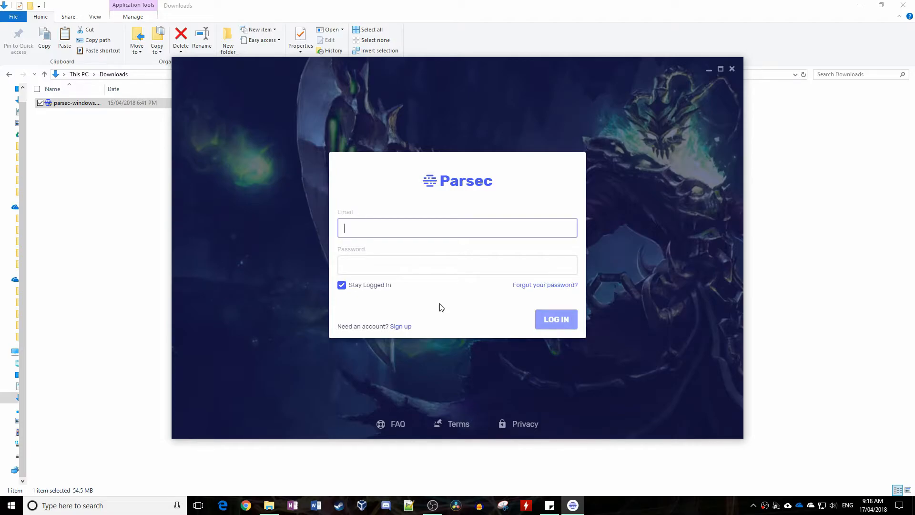
click(554, 319)
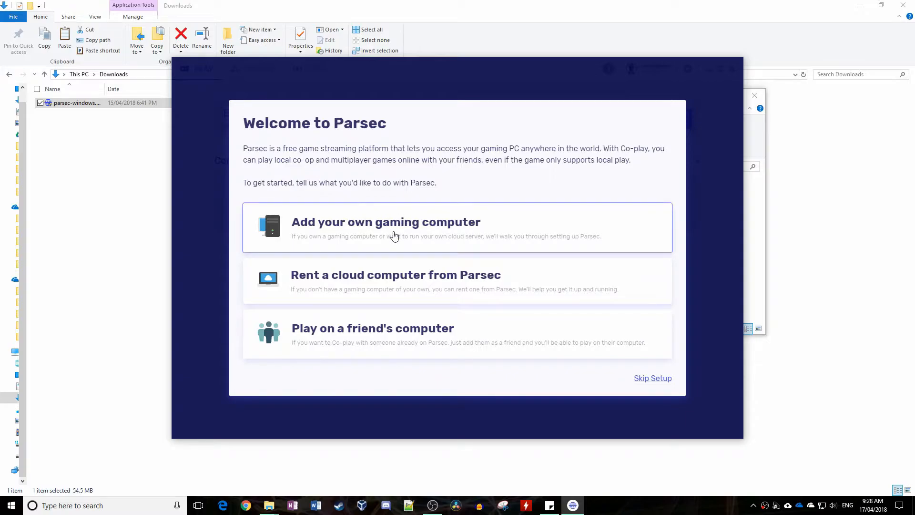
Step: Choose 'Add your own gaming computer', confirm this PC, and close the welcome screen
click(385, 228)
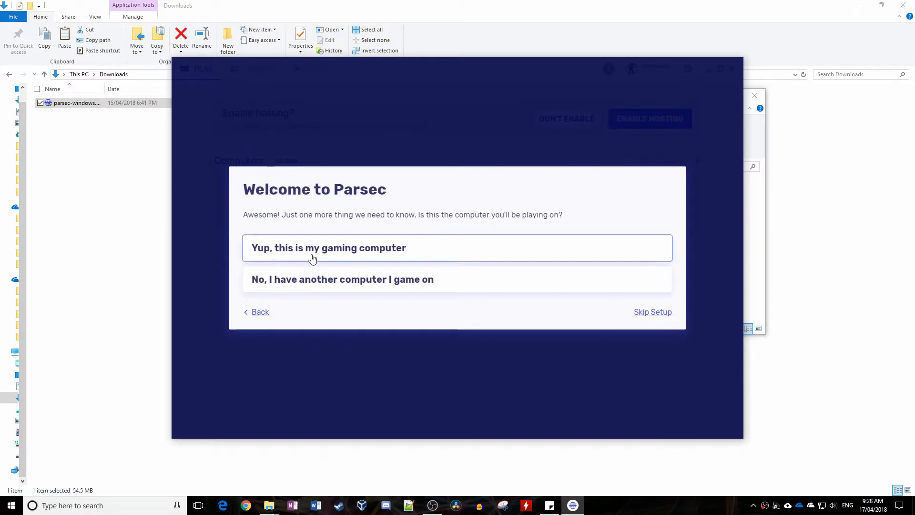
click(328, 248)
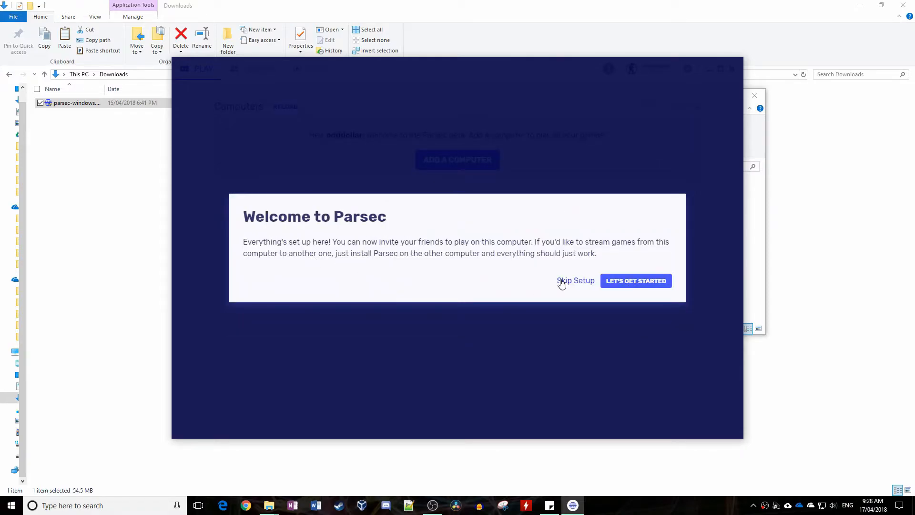
click(575, 280)
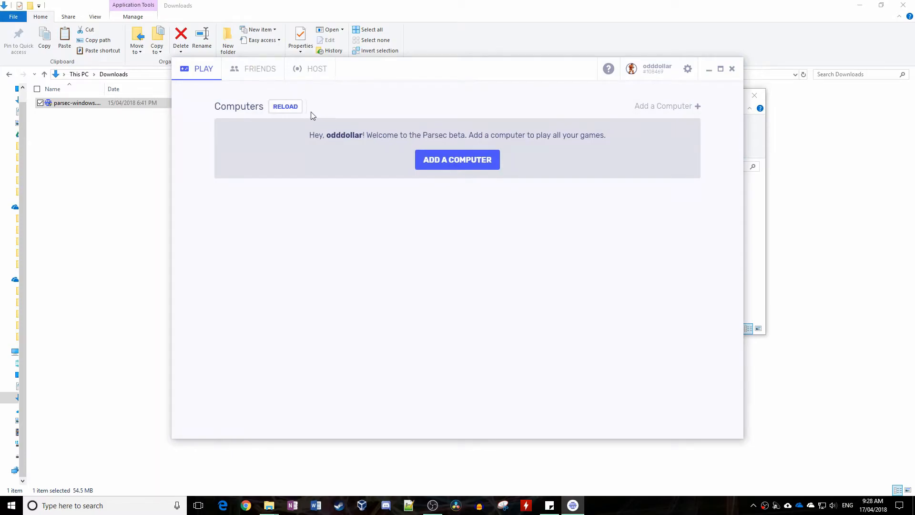
Step: Reload the Computers list and rename dead-pikachu to 'odddollar'
click(285, 107)
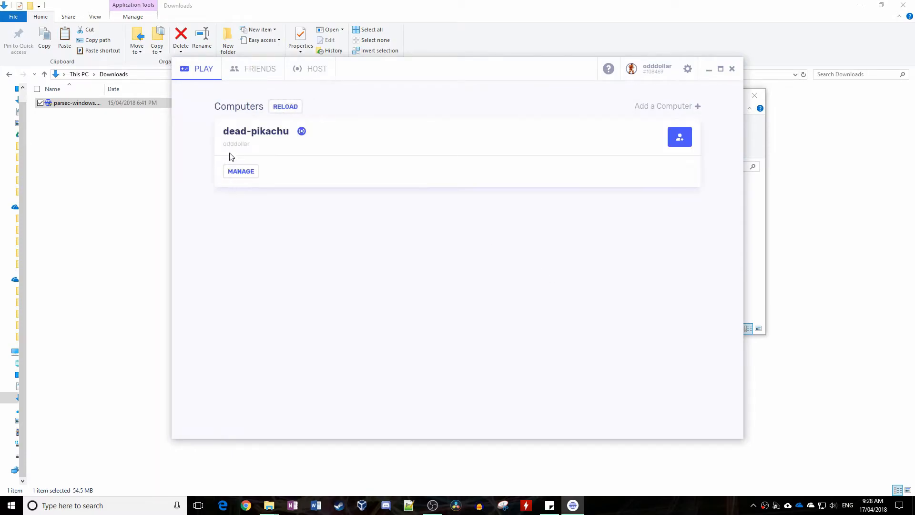
mouse_move(314, 130)
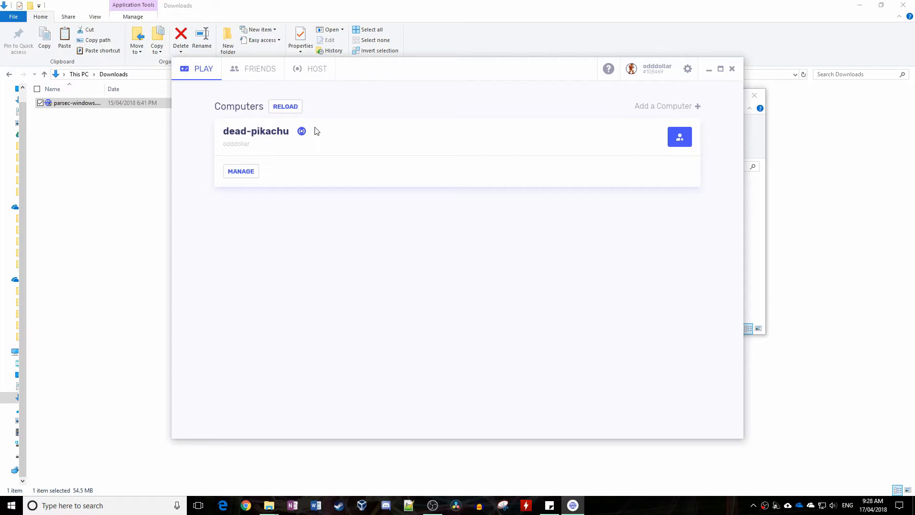
mouse_move(240, 171)
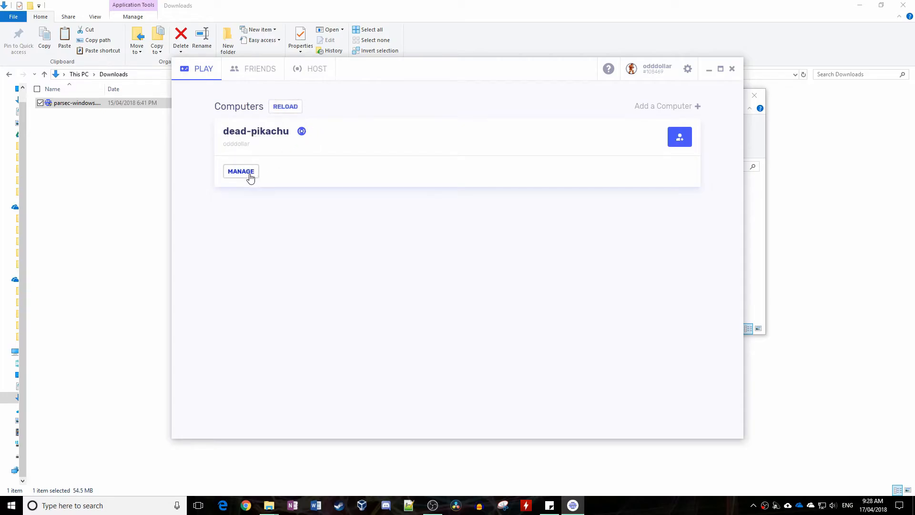
click(240, 171)
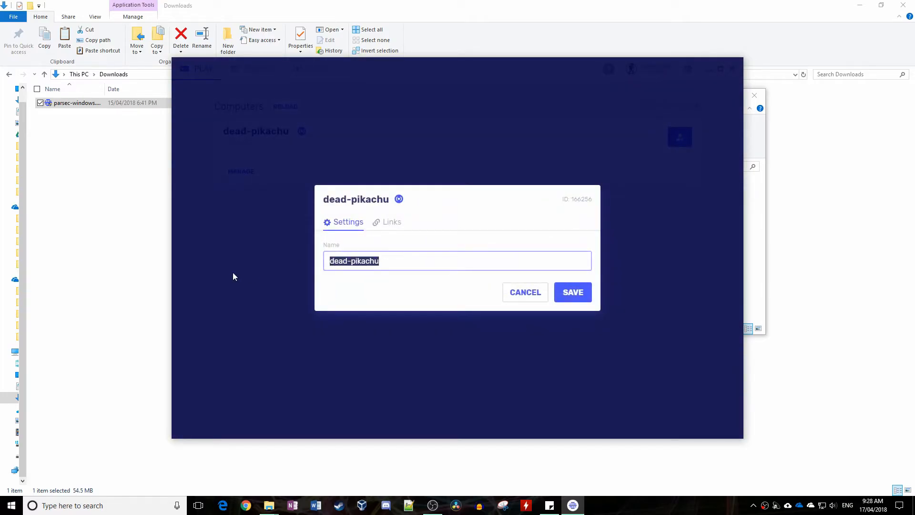
text(odddollar)
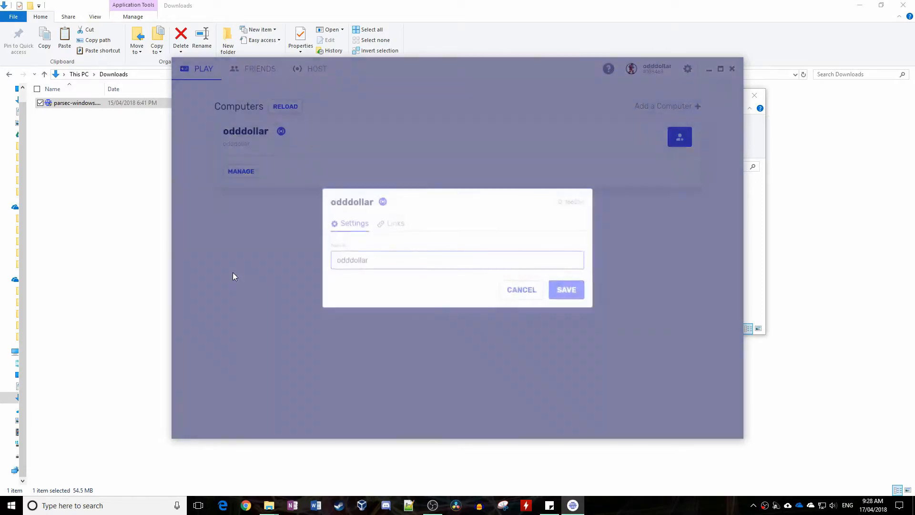
click(521, 289)
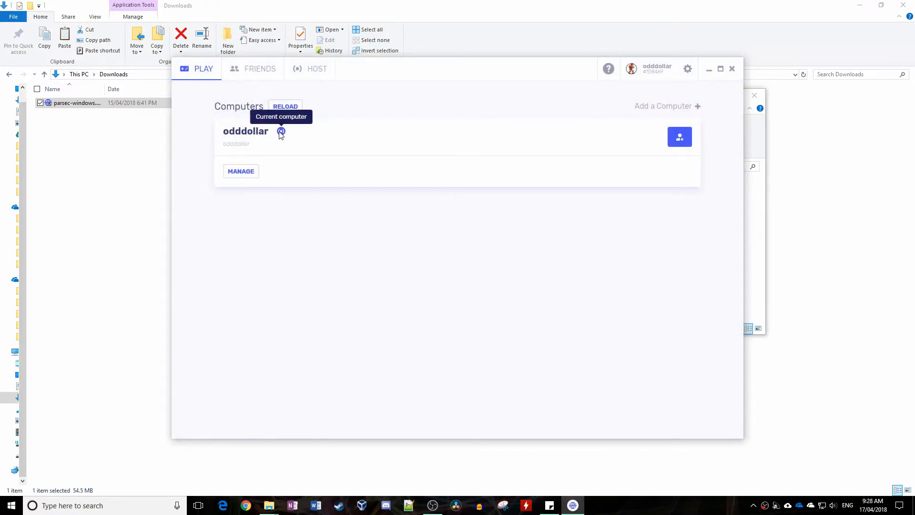
mouse_move(390, 338)
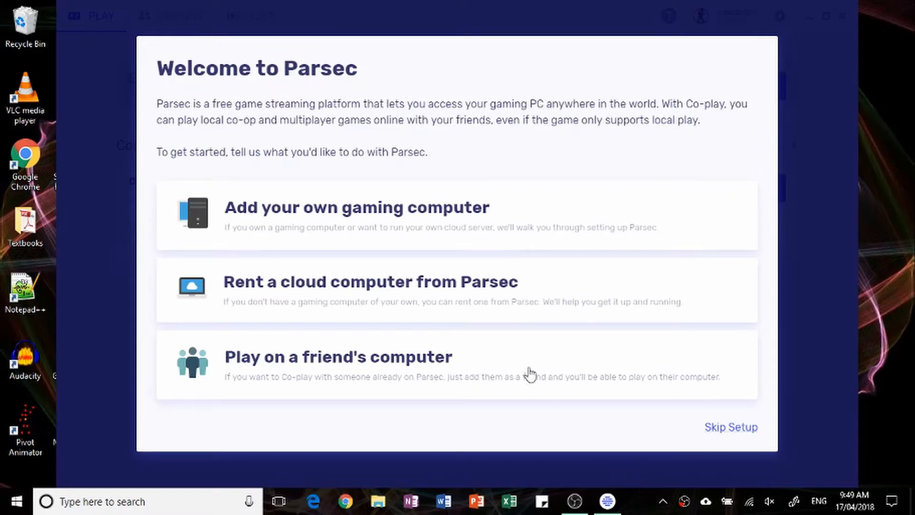
Step: On the second PC, choose 'No, I have another computer I game on' and dismiss the hosting banner
click(354, 207)
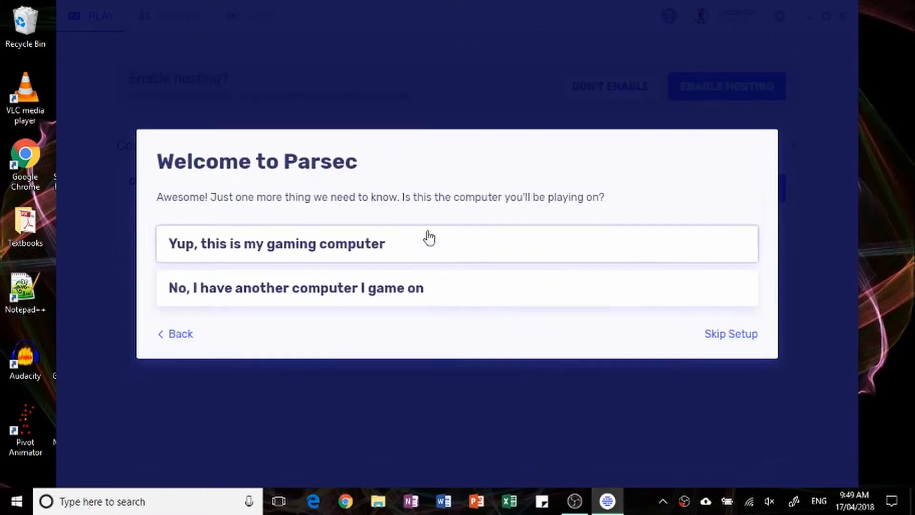
click(294, 287)
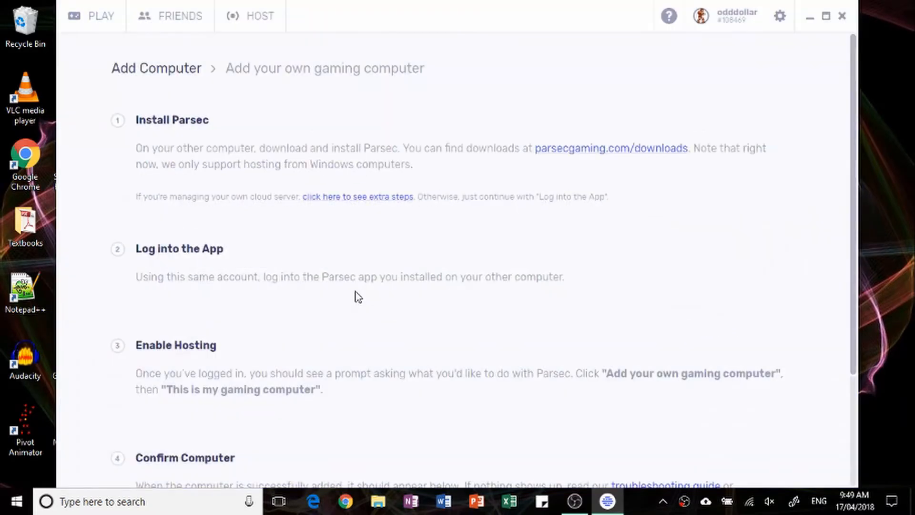
click(92, 15)
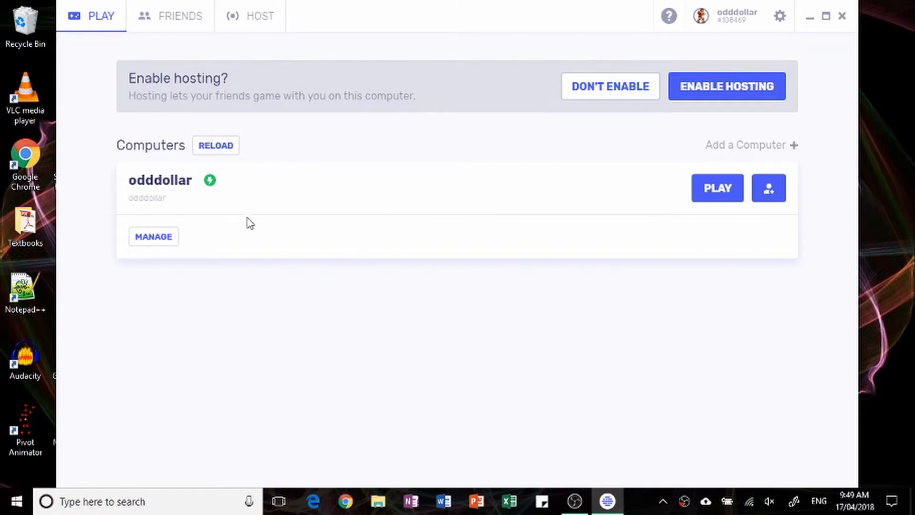
click(609, 86)
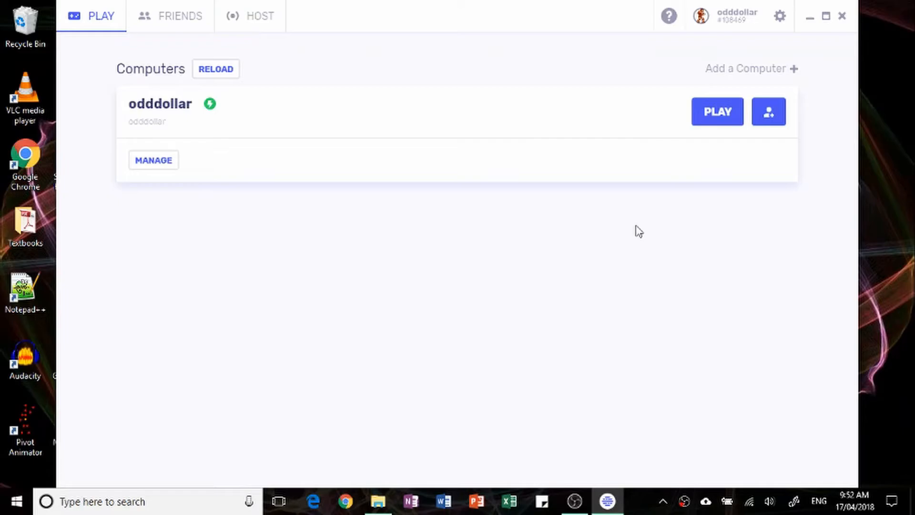
Step: Set Stream Resolution to Keep Host Resolution in Settings, then return to the Play list
click(779, 16)
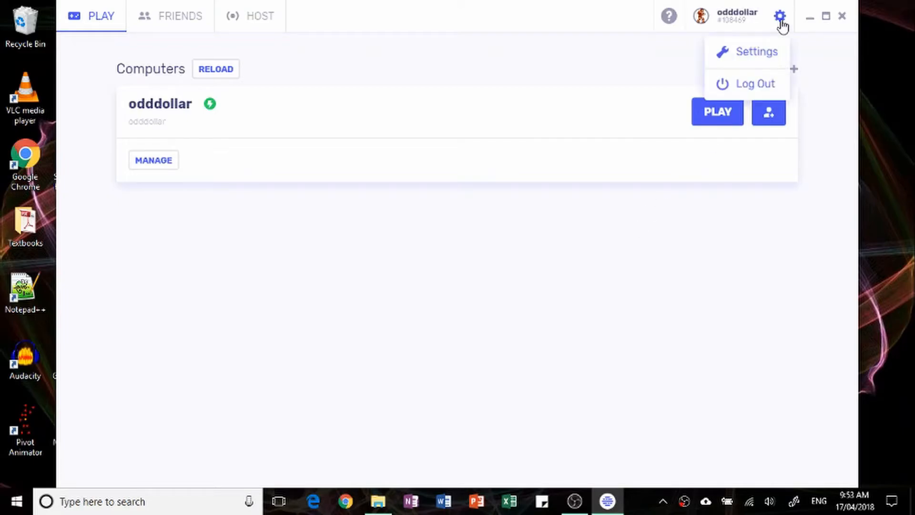
click(756, 52)
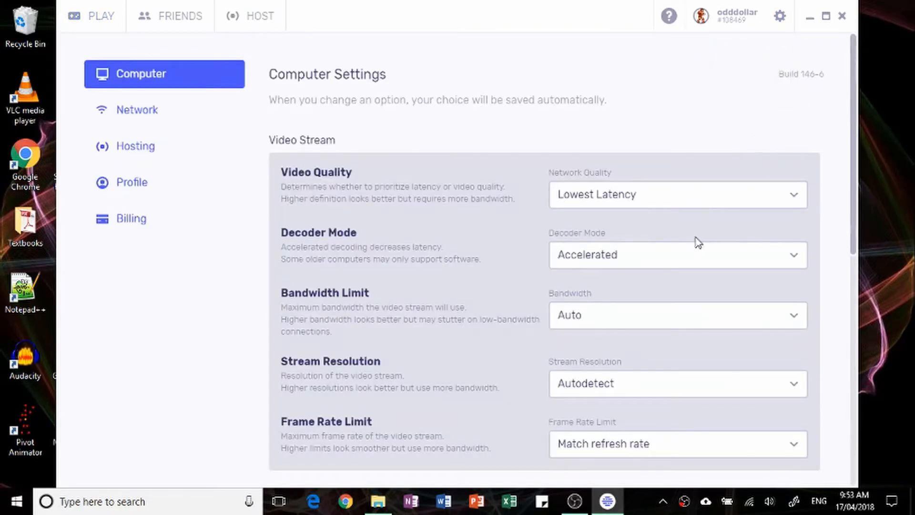
scroll(down, 3)
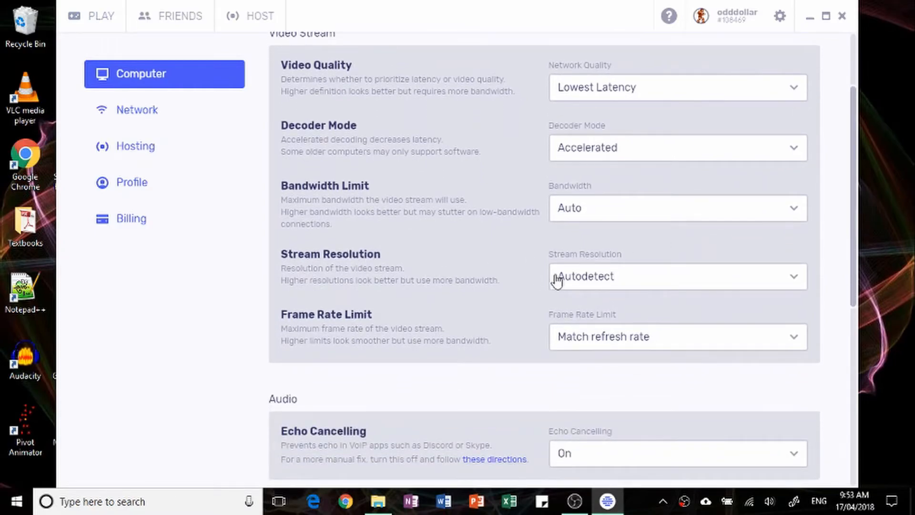
click(674, 276)
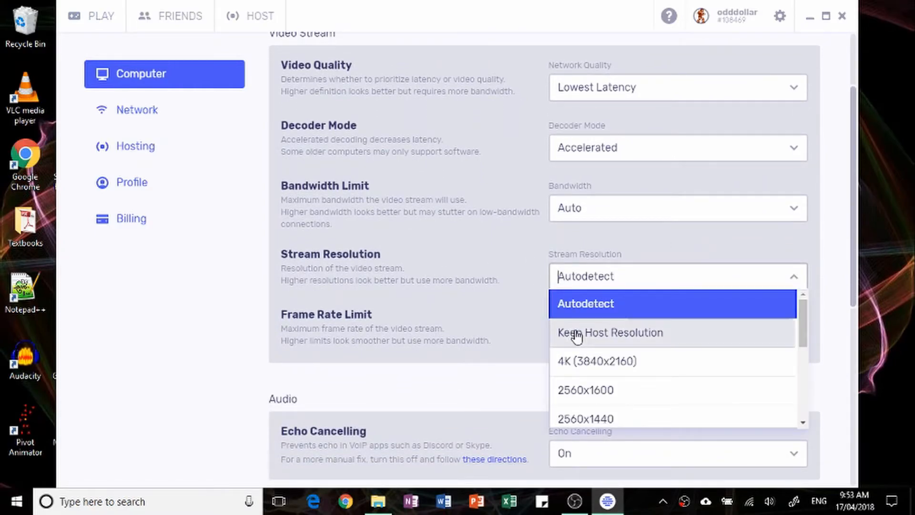
click(610, 332)
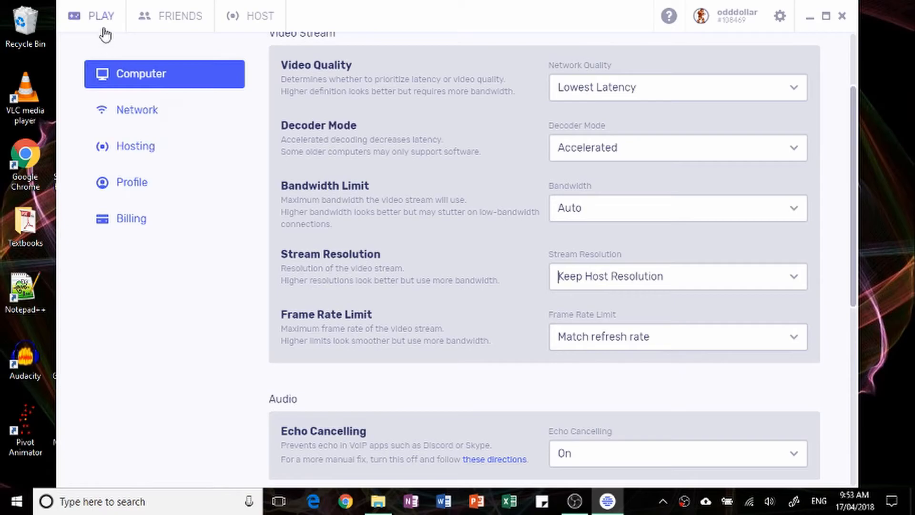
click(101, 16)
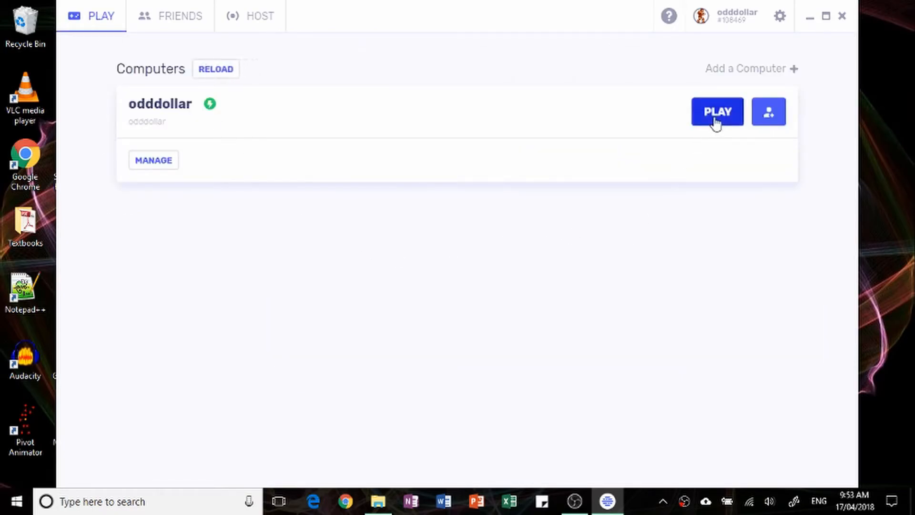
Step: Stream the odddollar computer and open the session overlay's Disconnect menu
click(716, 111)
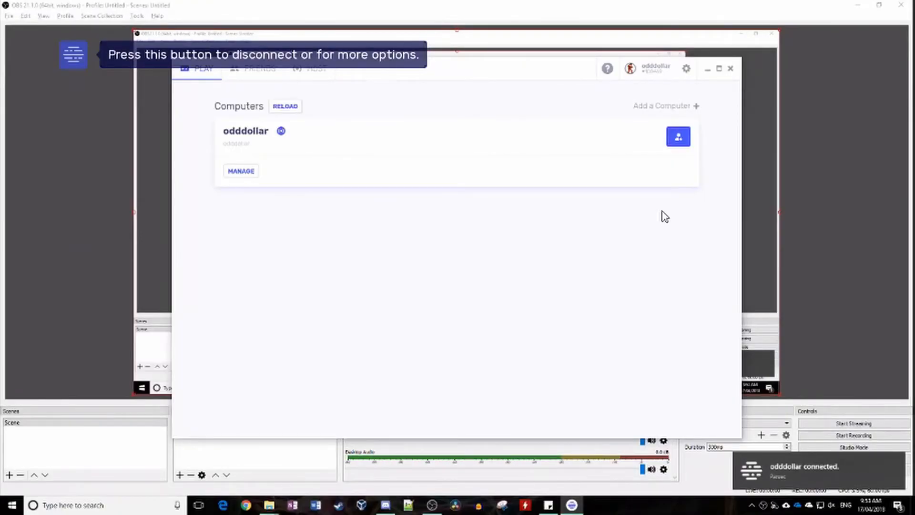
mouse_move(435, 242)
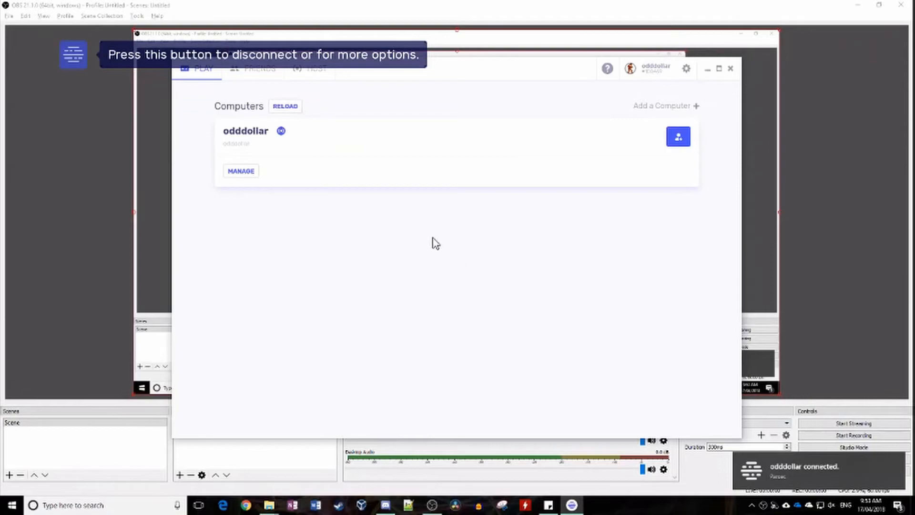
mouse_move(548, 302)
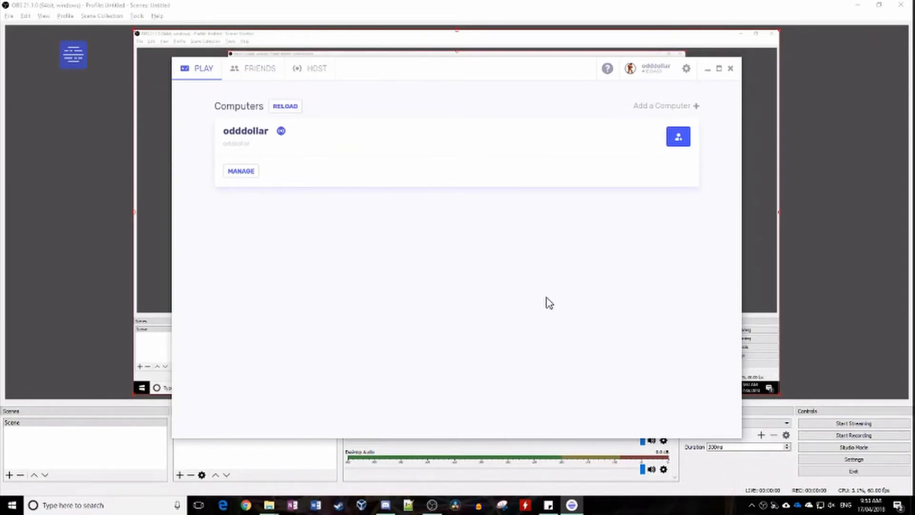
mouse_move(719, 498)
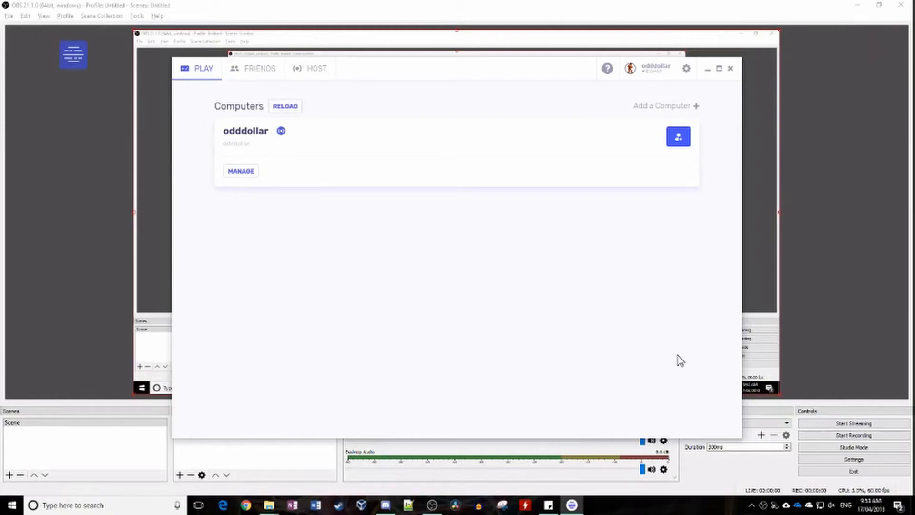
mouse_move(610, 301)
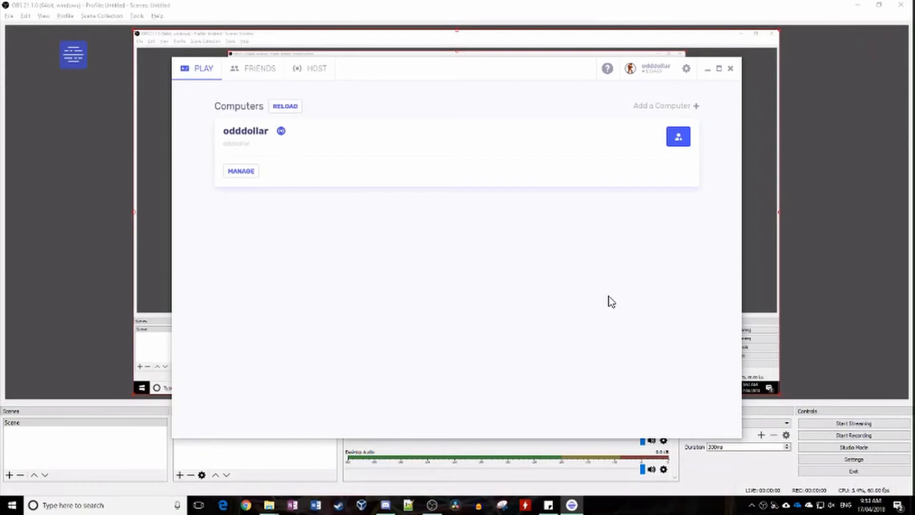
mouse_move(481, 274)
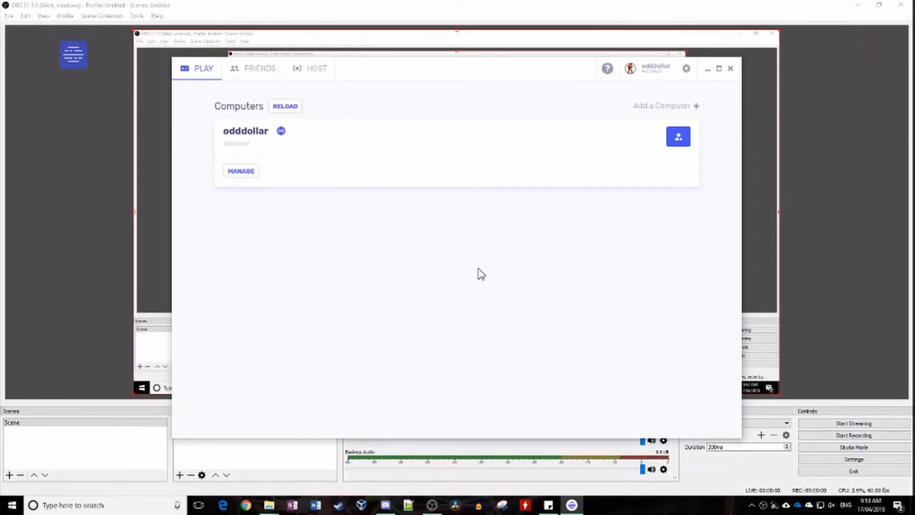
click(286, 106)
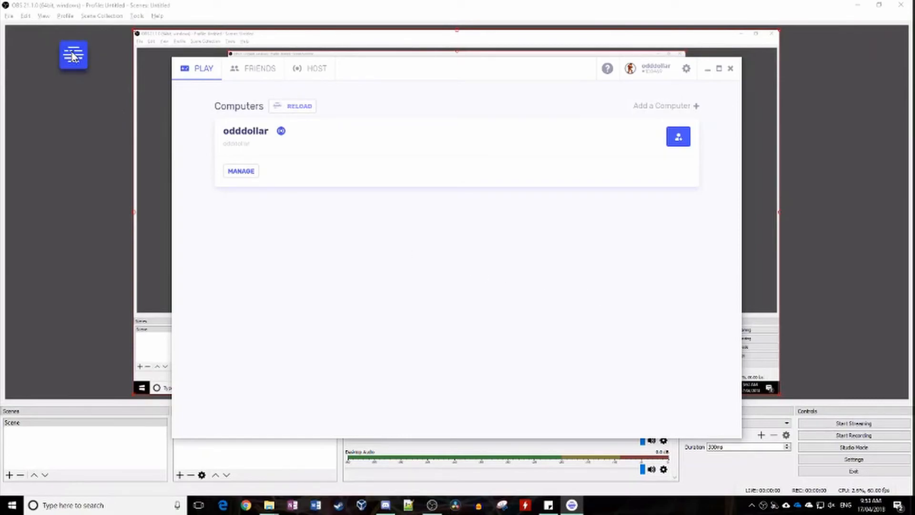
click(72, 55)
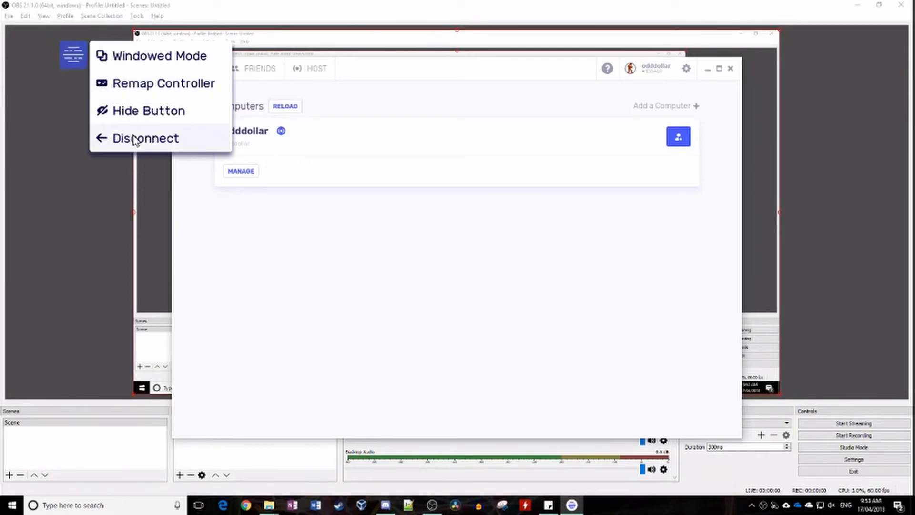